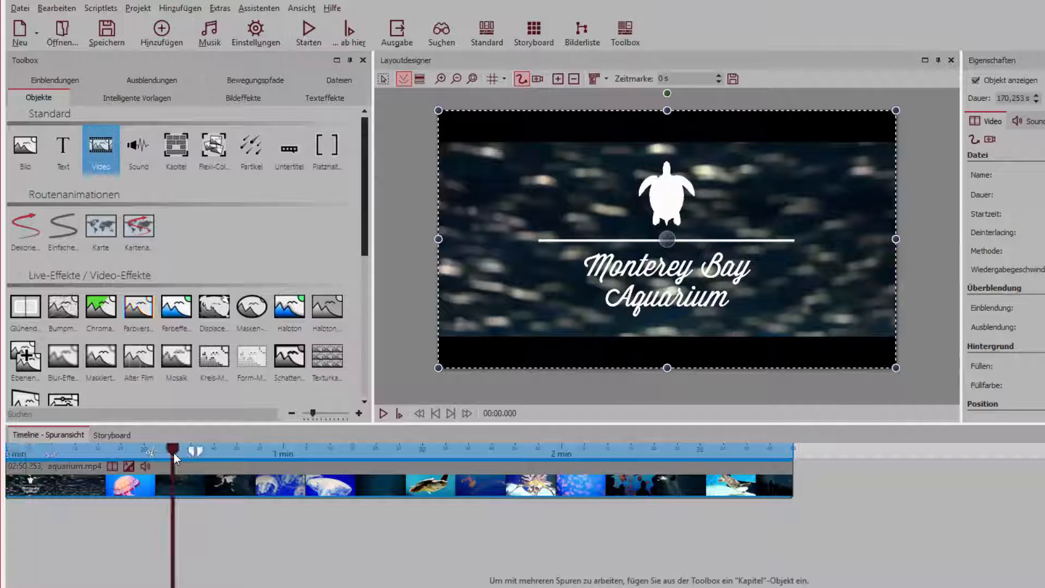
# Step: Set the aquarium clip's Startzeit to 30 s, shortening it to 140.253 seconds
pyautogui.click(398, 413)
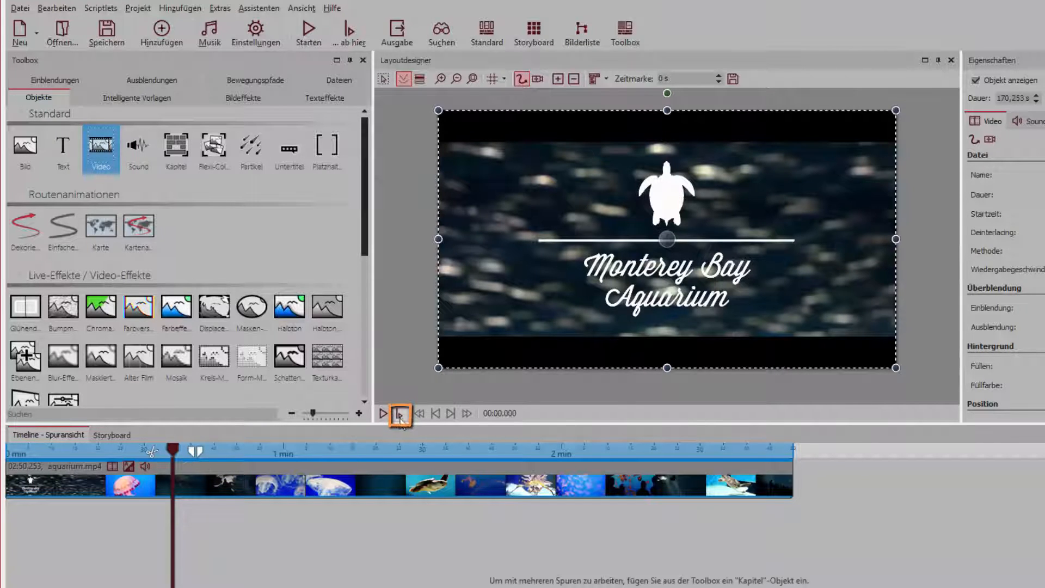
pyautogui.click(382, 413)
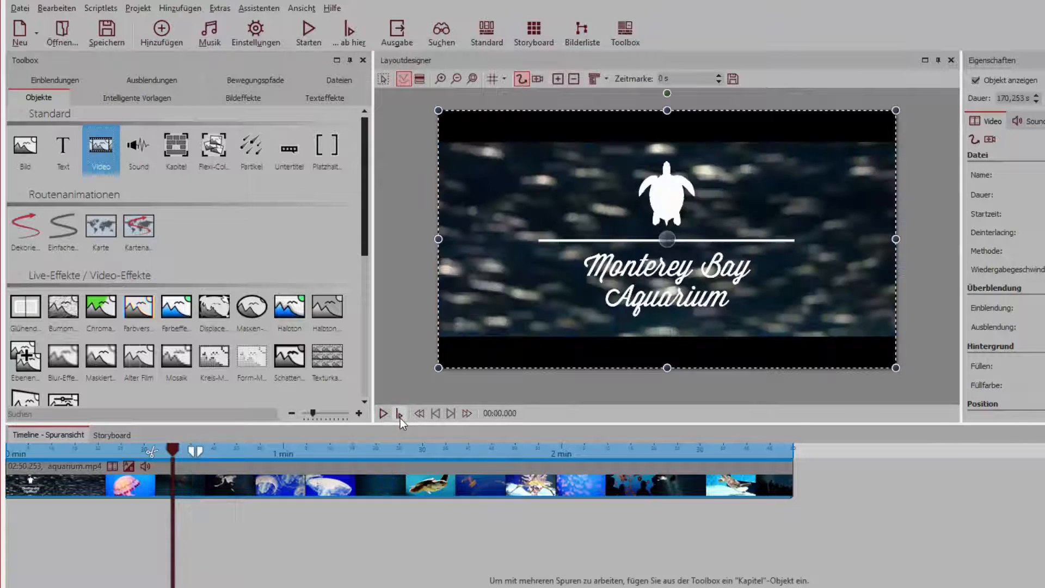
pyautogui.moveTo(397, 413)
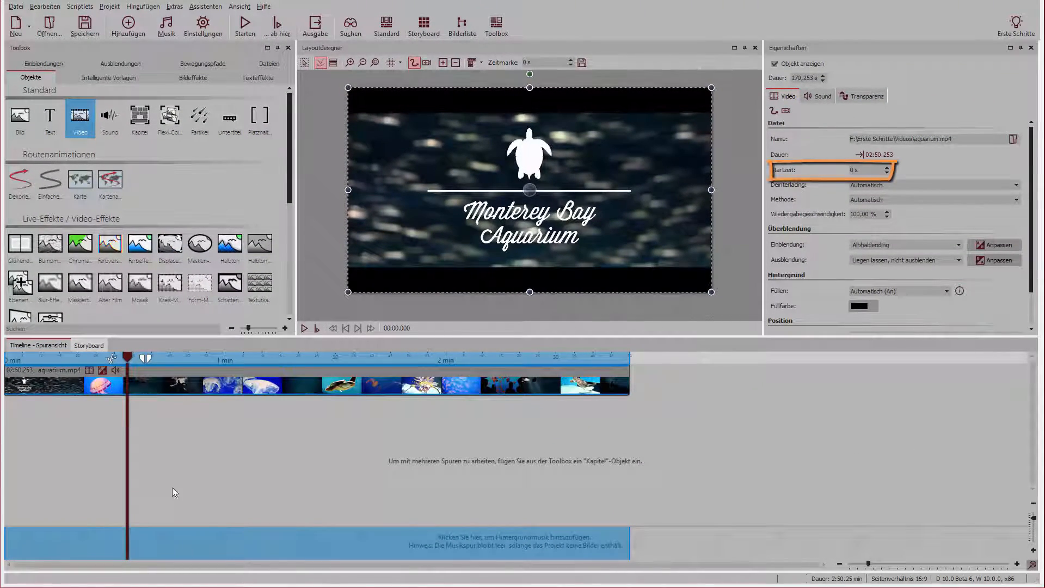
pyautogui.click(860, 170)
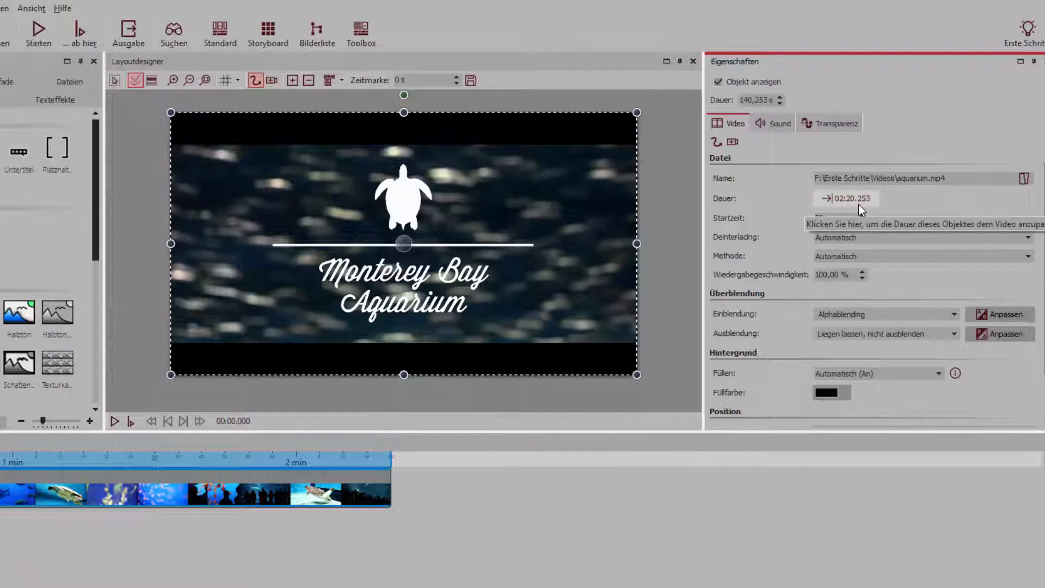
# Step: Replace the aquarium clip's Dauer value so the clip lasts 128.9 seconds
pyautogui.click(853, 218)
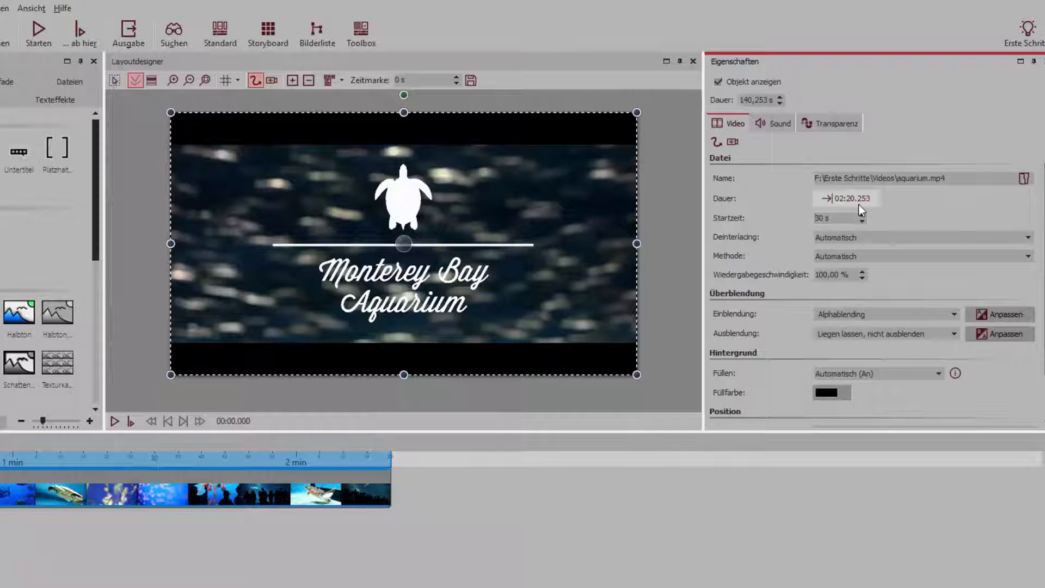
pyautogui.click(760, 100)
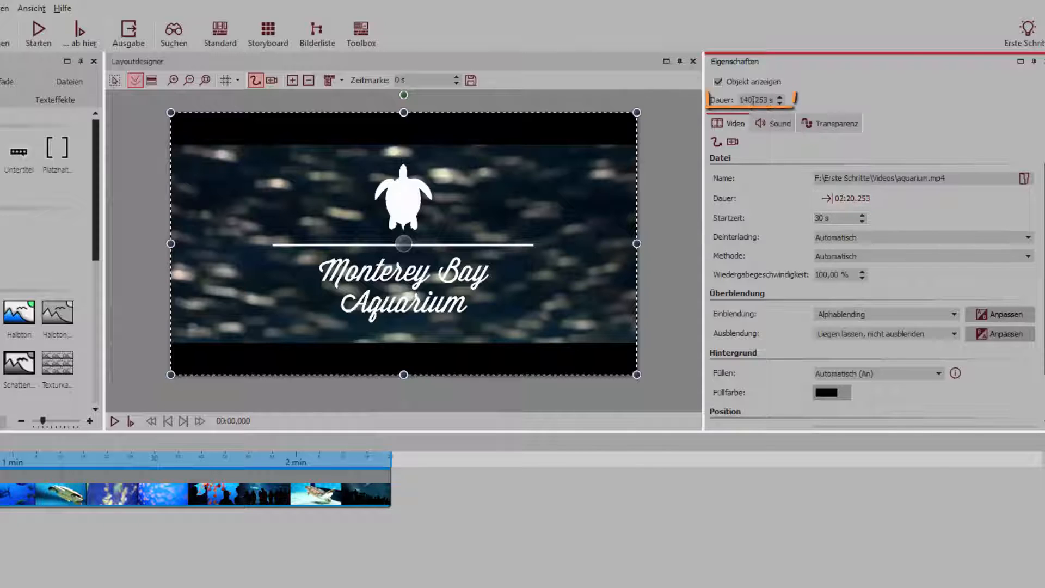
pyautogui.tripleClick(750, 100)
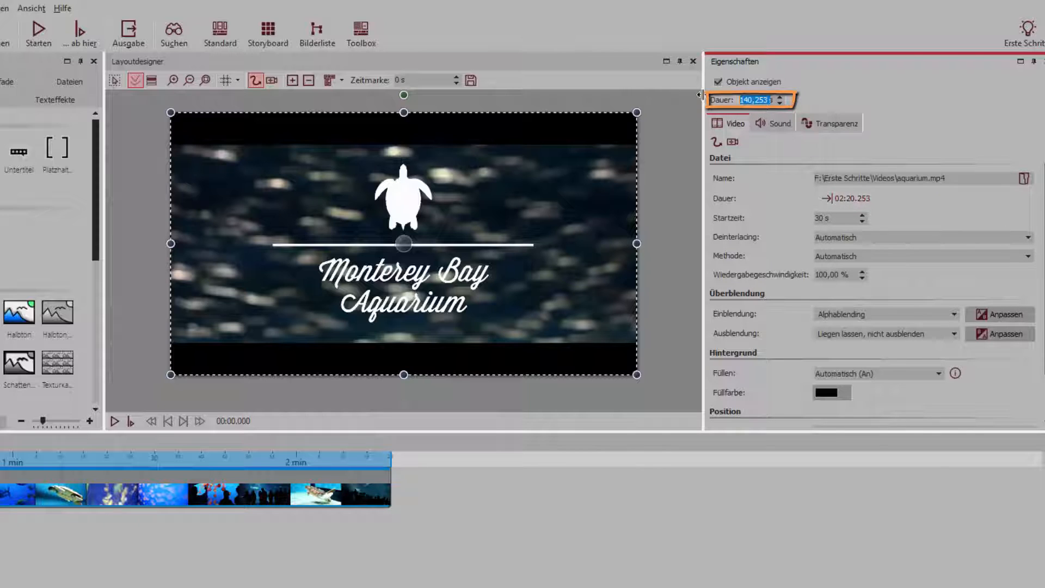
pyautogui.write('135s')
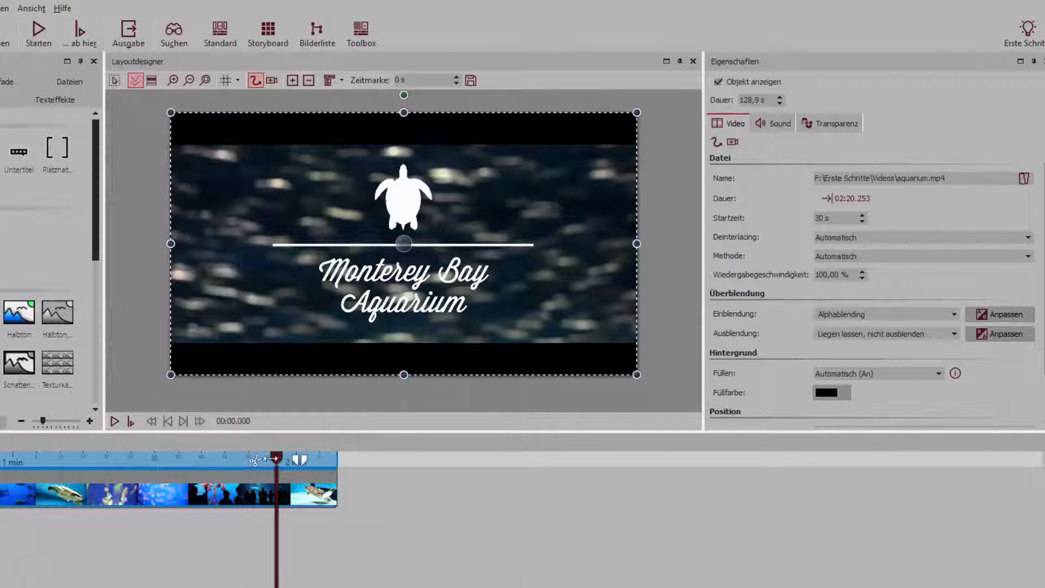
pyautogui.moveTo(273, 460); pyautogui.dragTo(296, 470)
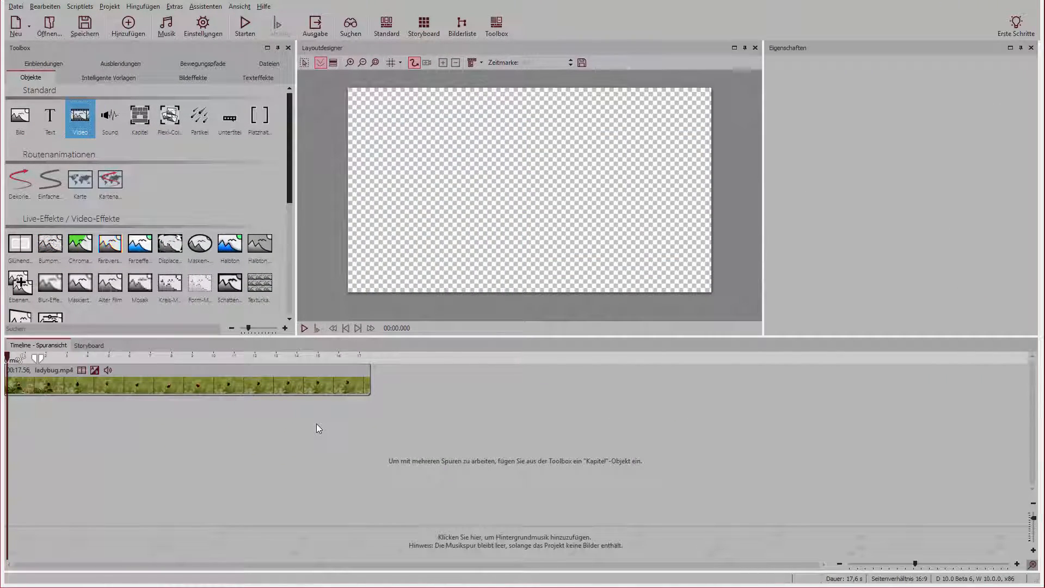
# Step: Set ladybug.mp4's Wiedergabegeschwindigkeit to 50,00 % and preview it in the Layoutdesigner
pyautogui.click(187, 379)
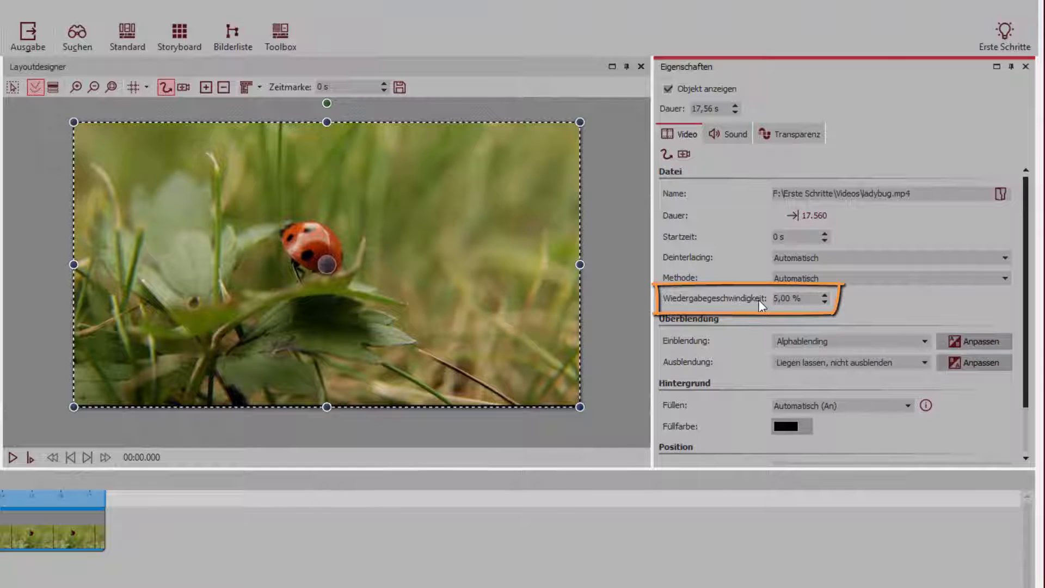
pyautogui.write('50,00')
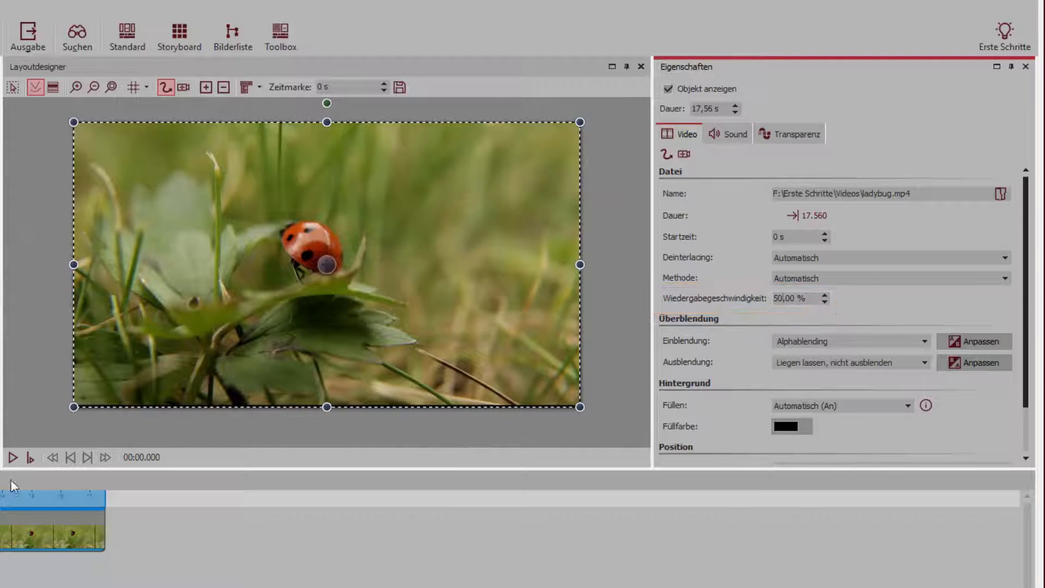
pyautogui.click(10, 457)
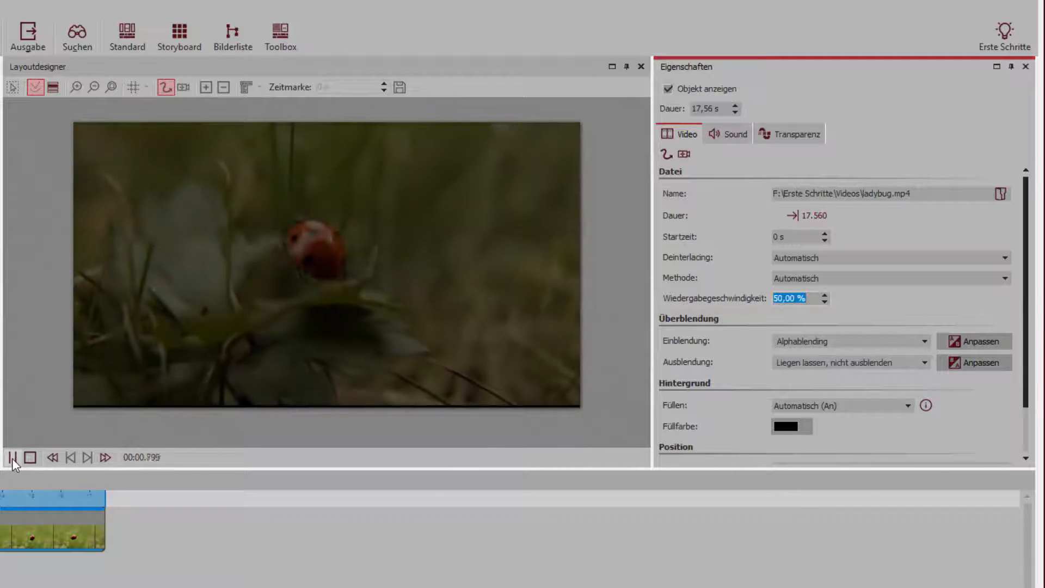
pyautogui.click(12, 457)
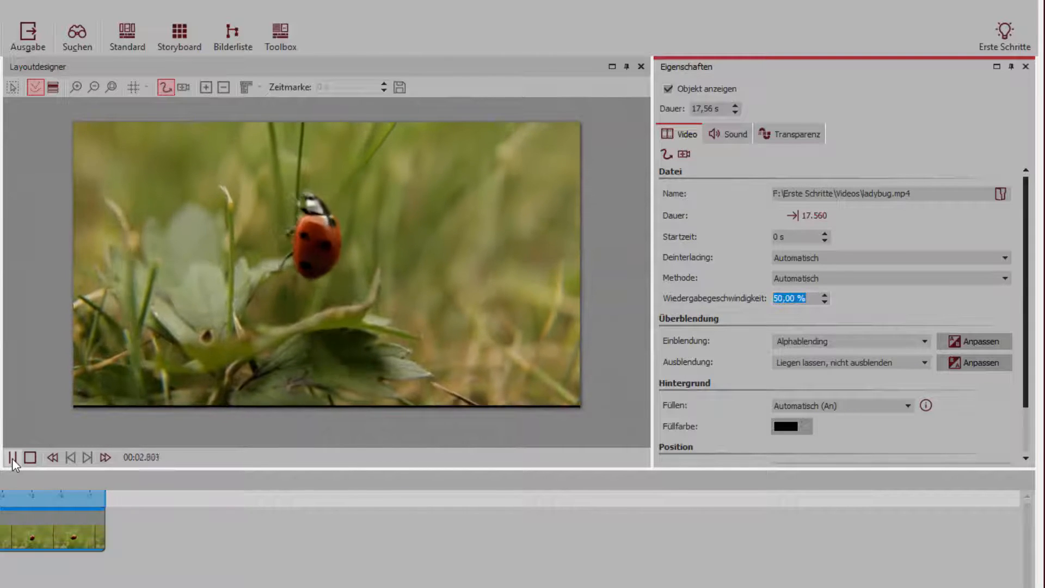
pyautogui.click(11, 461)
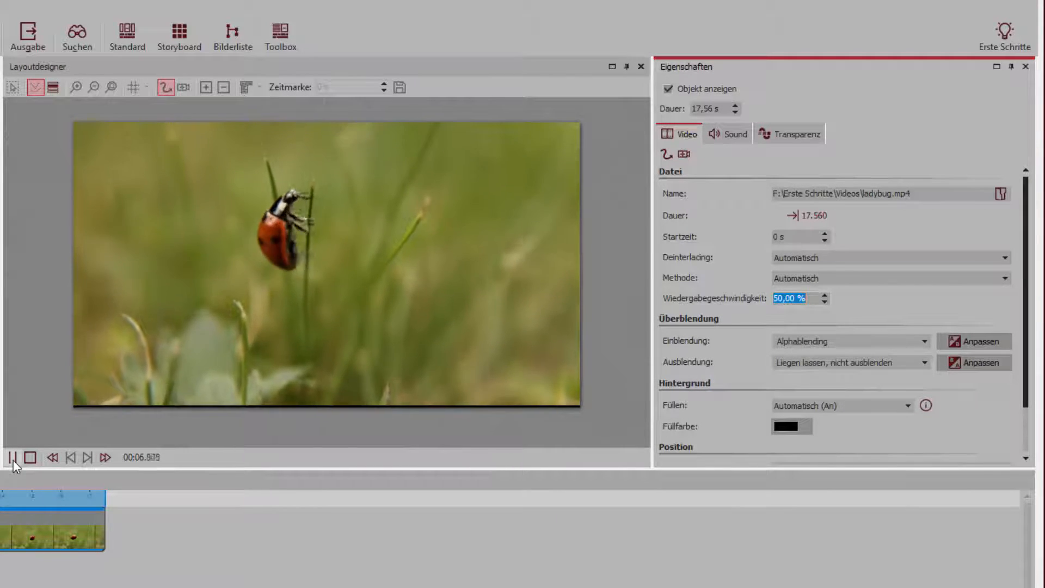
pyautogui.click(30, 457)
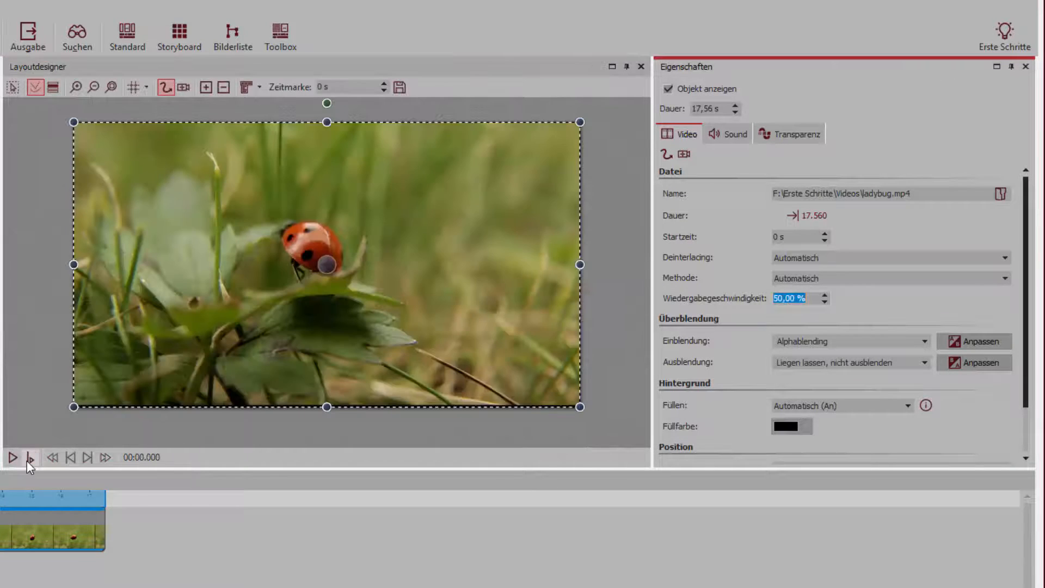